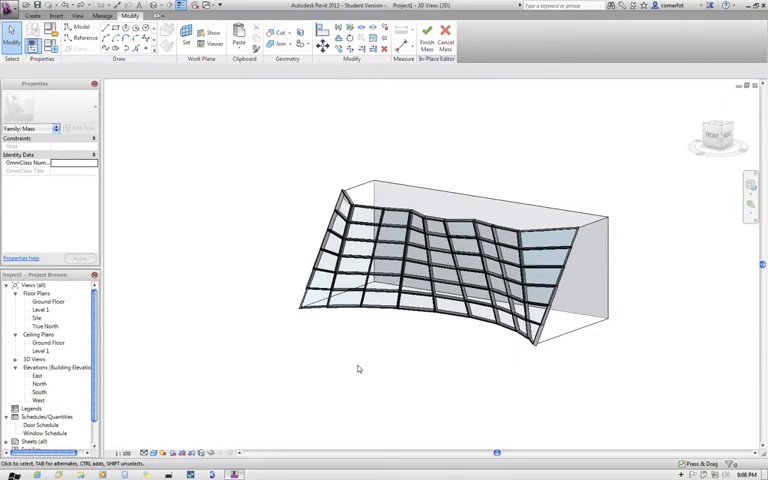
{"action": "mouse_move", "coordinate": [394, 374]}
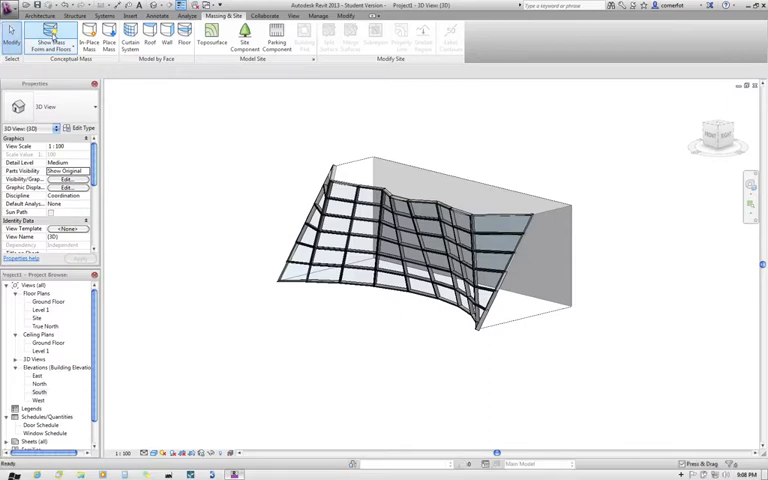
- Finish Mass to leave the in-place editor with the paneled surface in the 3D view
{"action": "left_click", "coordinate": [400, 230]}
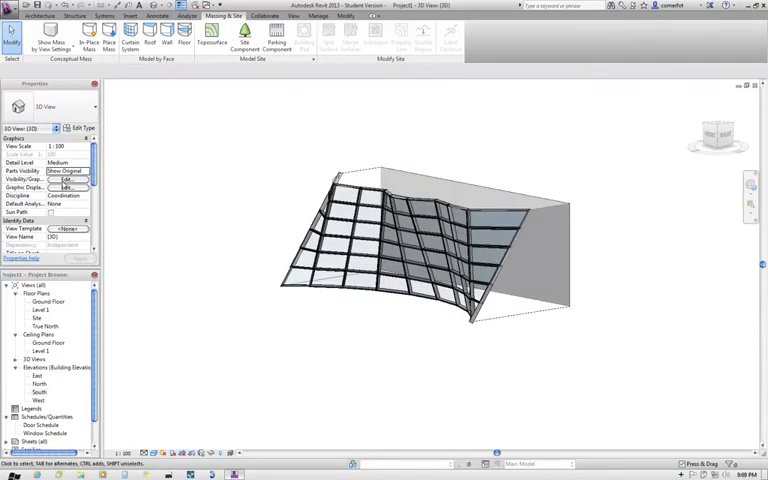
- Turn off the Mass model category in the 3D view's visibility settings and apply it
{"action": "left_click", "coordinate": [66, 188]}
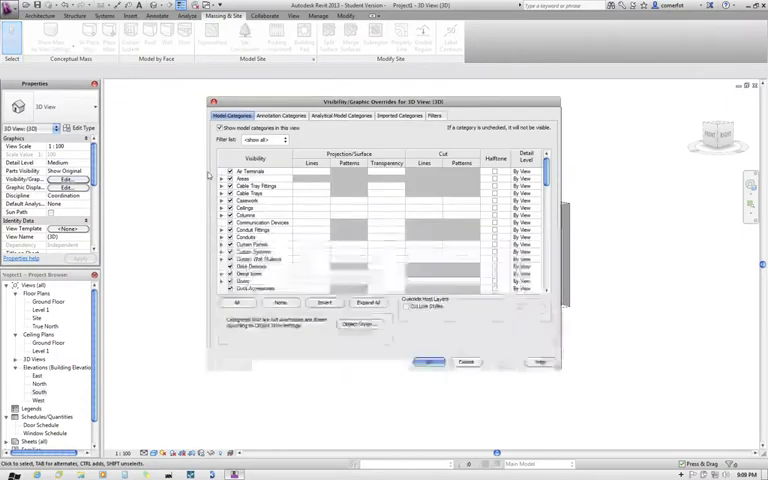
{"action": "scroll", "scroll_direction": "down", "scroll_amount": 3}
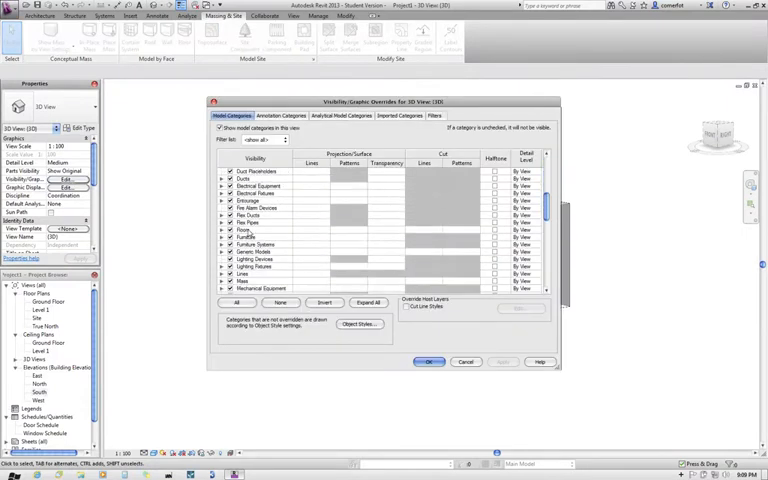
{"action": "scroll", "scroll_direction": "down", "scroll_amount": 3}
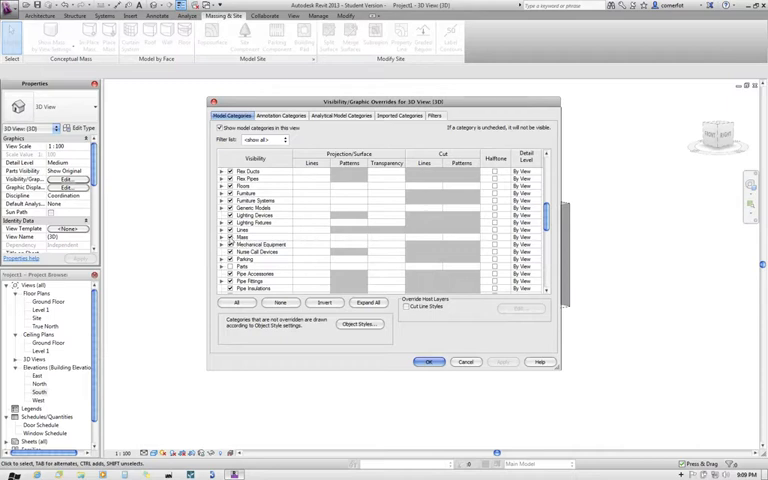
{"action": "left_click", "coordinate": [244, 236]}
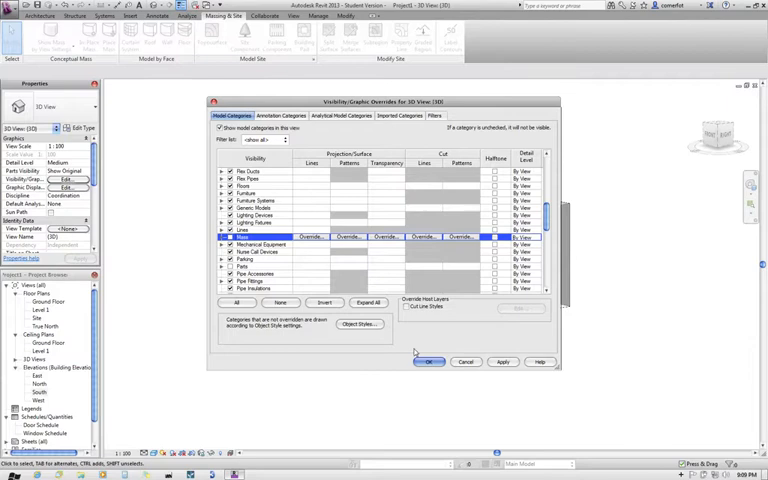
{"action": "left_click", "coordinate": [428, 362]}
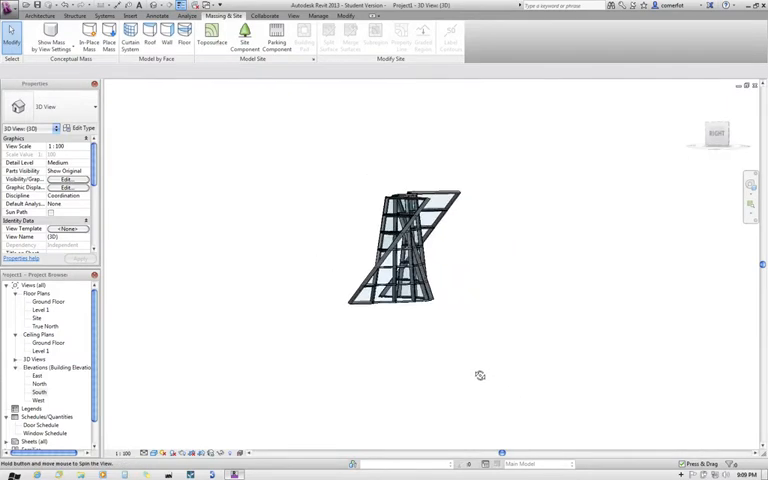
- Reopen the mass in-place and select its divided curved surface for removal
{"action": "left_click_drag", "start_coordinate": [480, 376], "coordinate": [588, 376]}
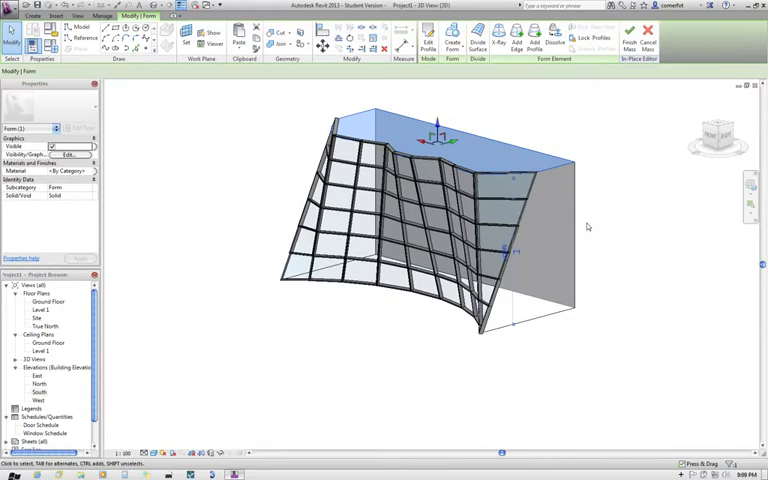
{"action": "left_click", "coordinate": [396, 204]}
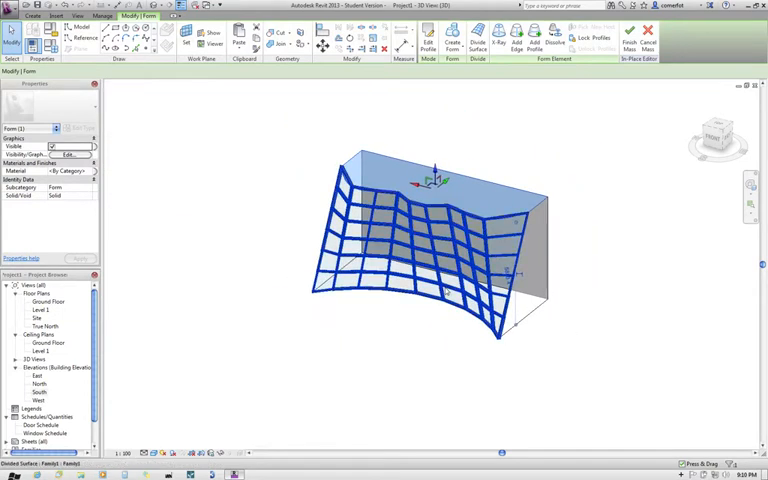
{"action": "mouse_move", "coordinate": [490, 300]}
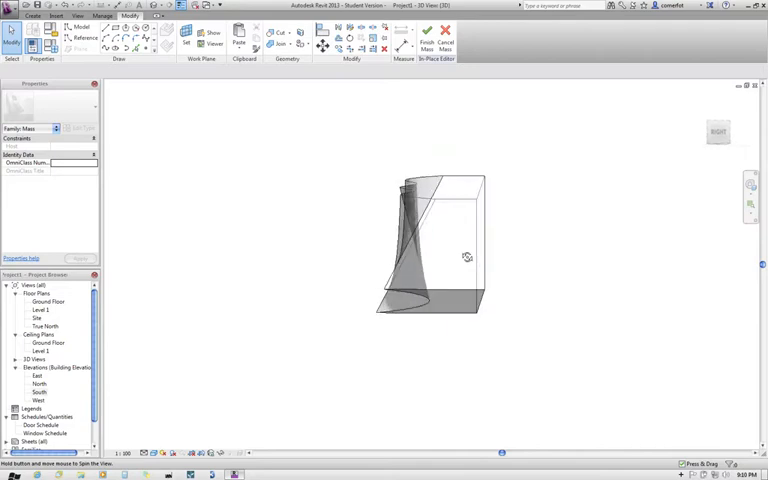
- Check the mass footprint in the Ground Floor plan, then switch to the South elevation
{"action": "left_click_drag", "start_coordinate": [460, 256], "coordinate": [436, 390]}
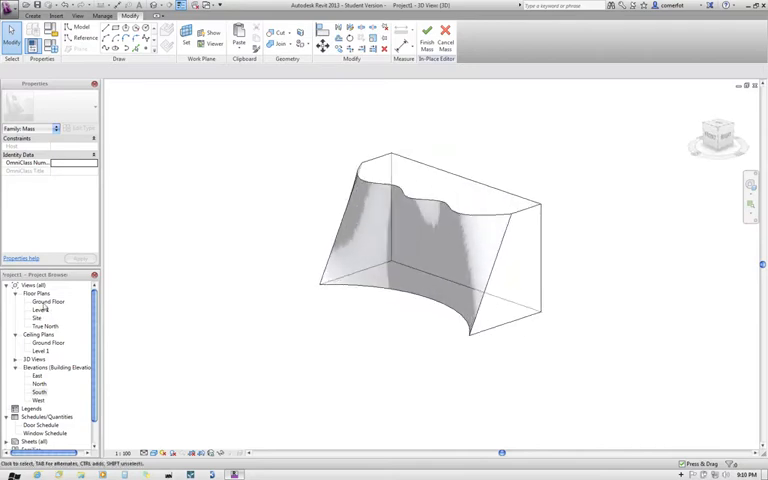
{"action": "double_click", "coordinate": [48, 302]}
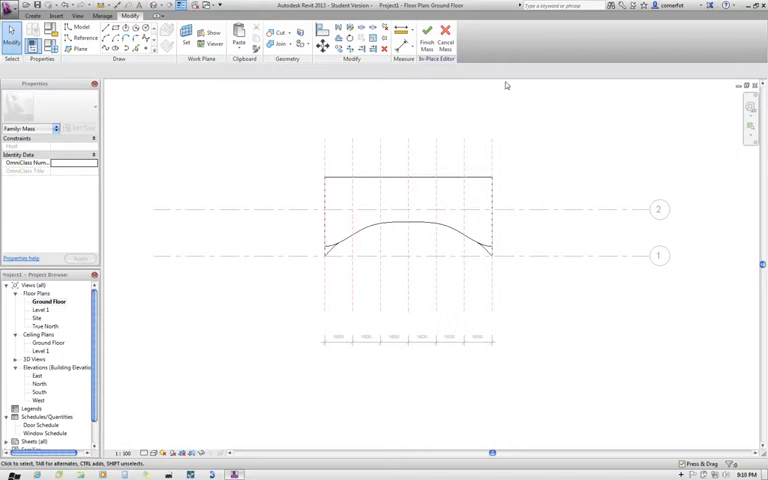
{"action": "mouse_move", "coordinate": [576, 220]}
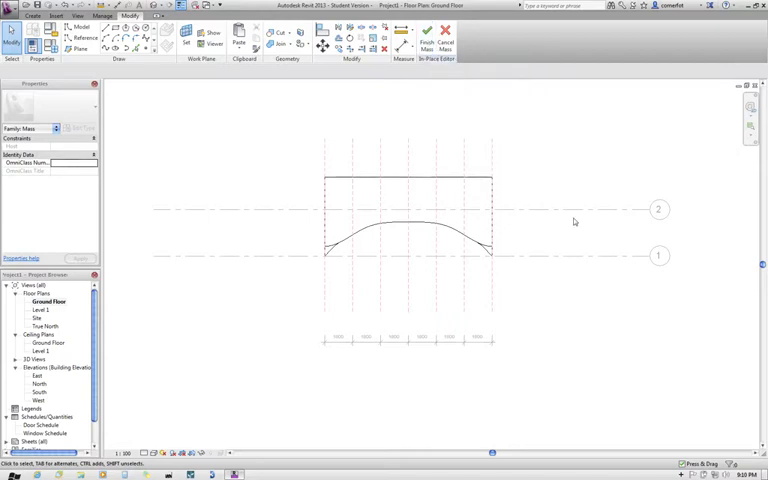
{"action": "mouse_move", "coordinate": [616, 264]}
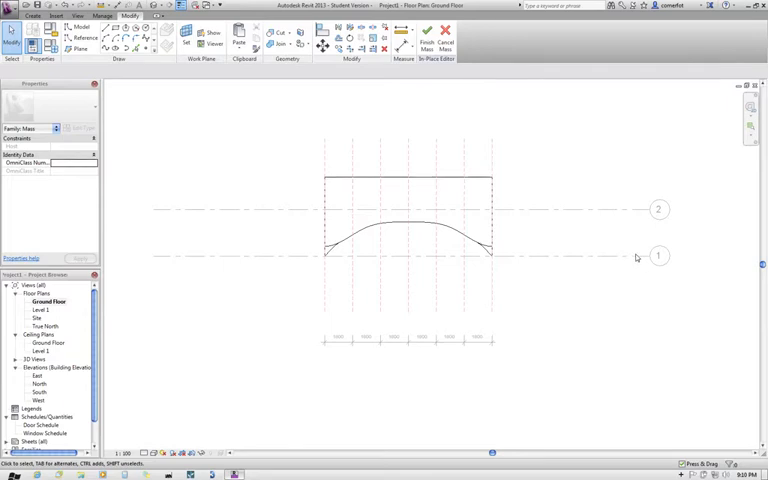
{"action": "mouse_move", "coordinate": [616, 260]}
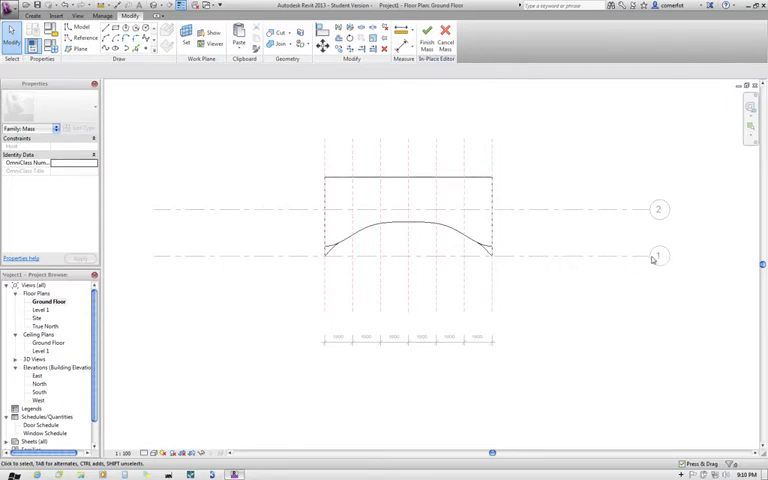
{"action": "mouse_move", "coordinate": [516, 264]}
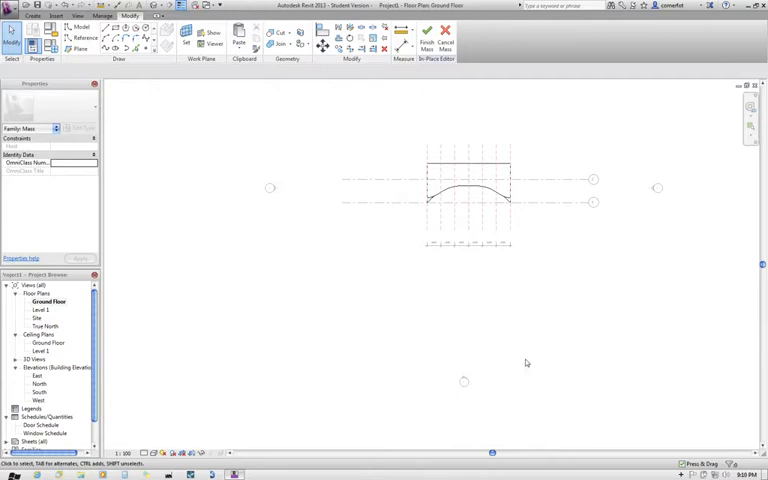
{"action": "mouse_move", "coordinate": [464, 382]}
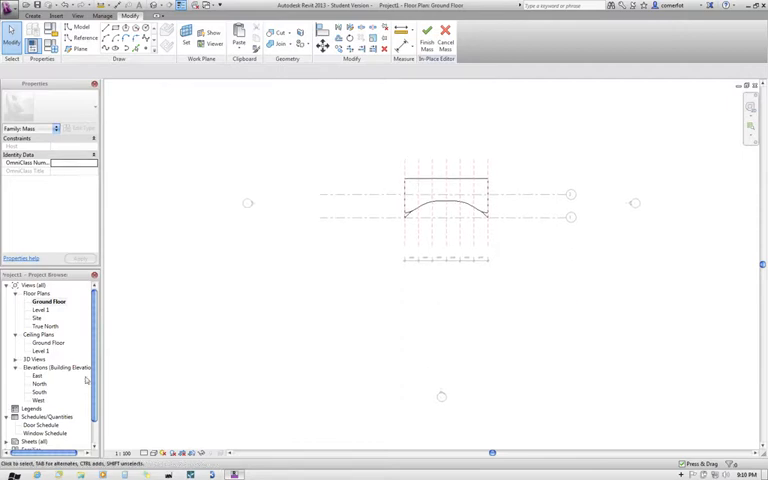
{"action": "mouse_move", "coordinate": [442, 398]}
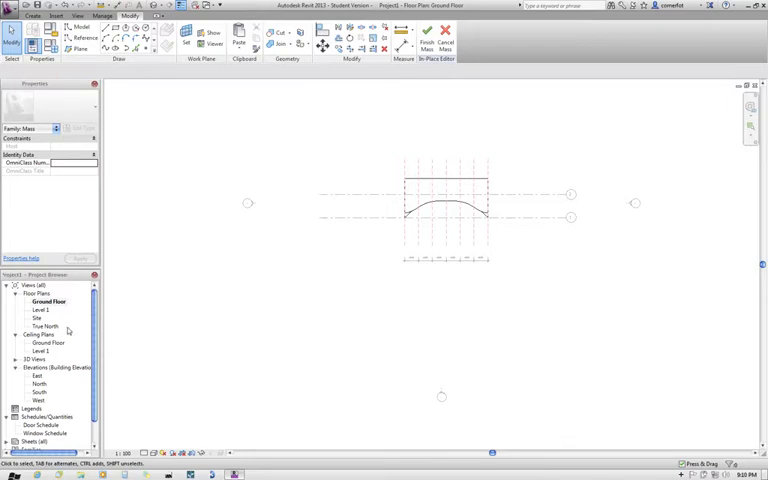
{"action": "double_click", "coordinate": [38, 392]}
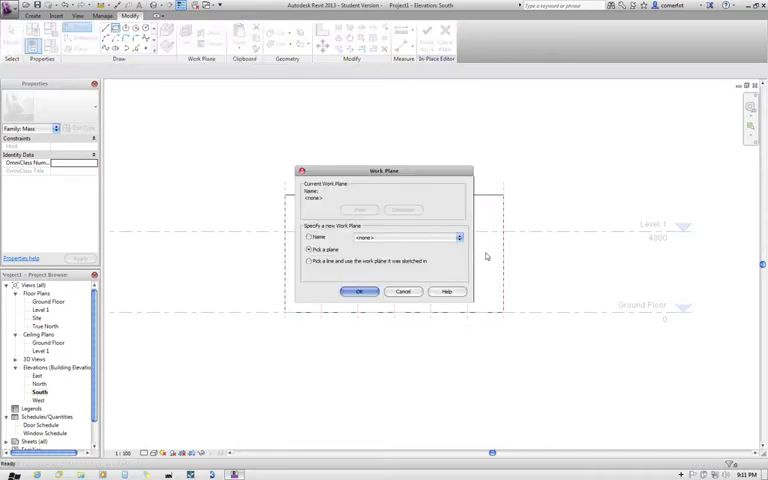
- Pick the front plane of the mass as the active work plane for sketching
{"action": "left_click", "coordinate": [458, 236]}
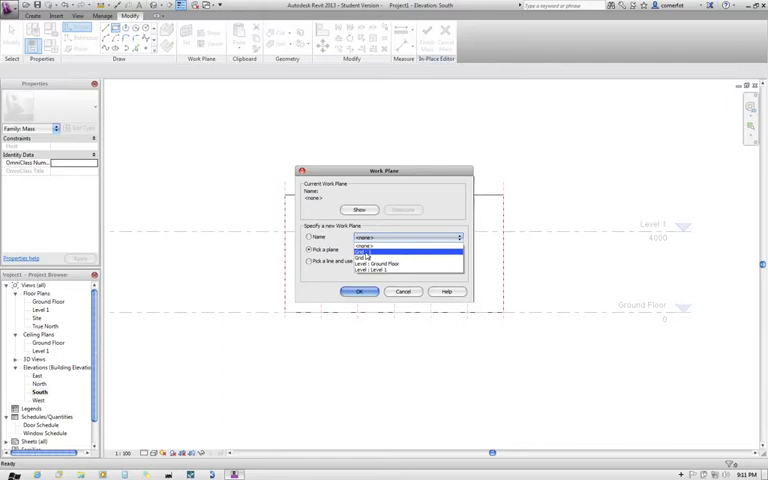
{"action": "left_click", "coordinate": [390, 246]}
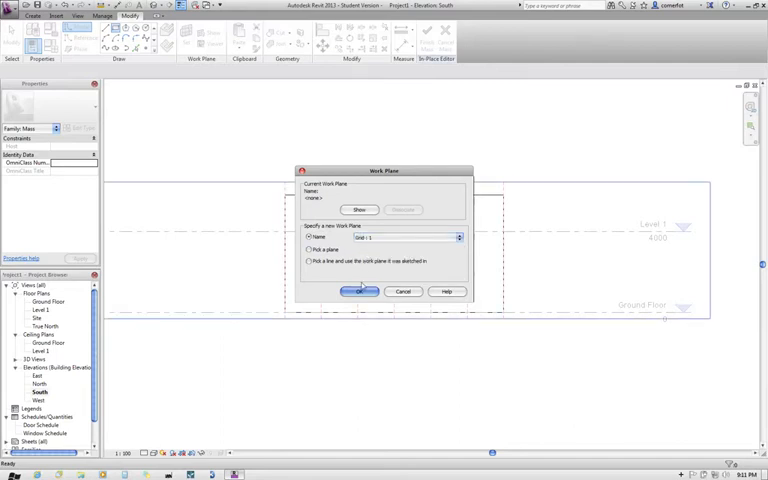
{"action": "left_click", "coordinate": [358, 292]}
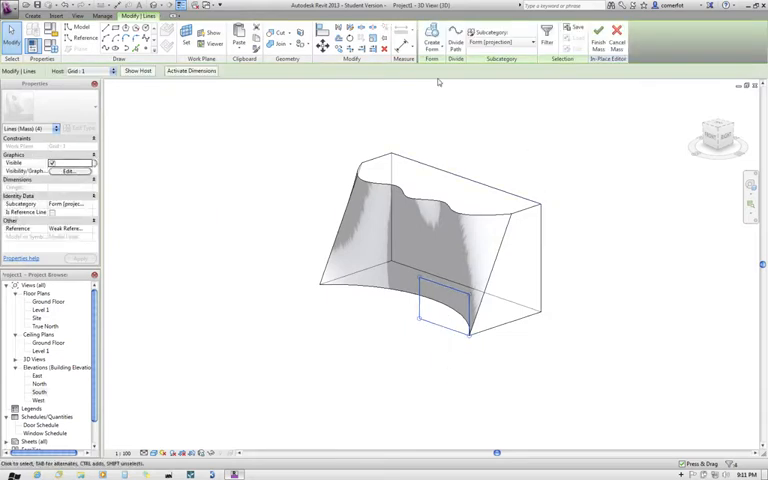
{"action": "mouse_move", "coordinate": [432, 40]}
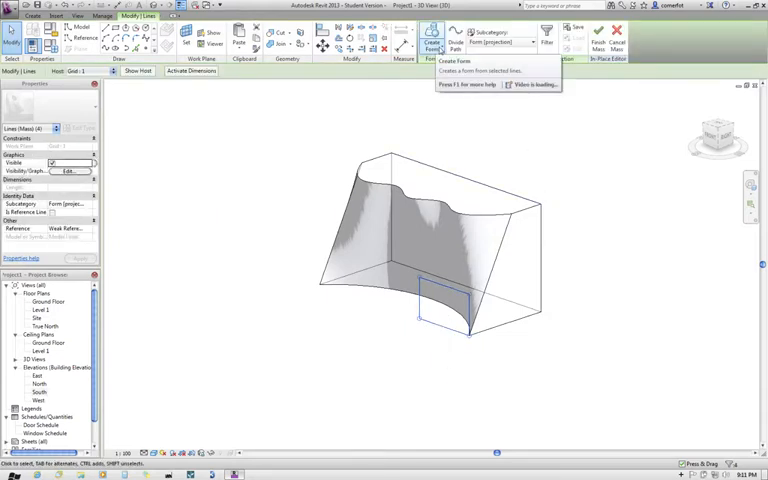
- Create a void form from the rectangle and push its front face back into the mass
{"action": "left_click", "coordinate": [432, 42]}
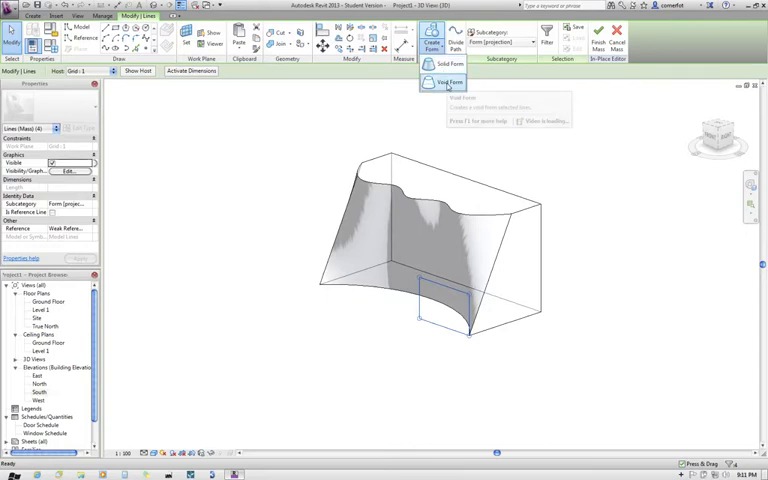
{"action": "left_click", "coordinate": [448, 84]}
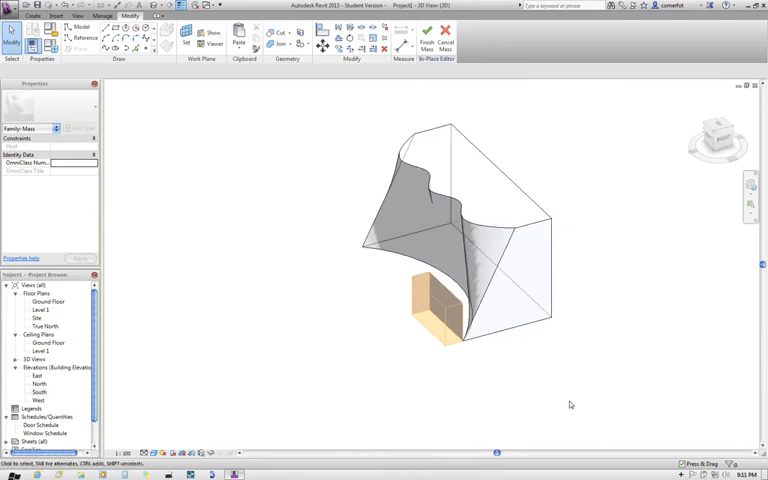
{"action": "left_click", "coordinate": [444, 300]}
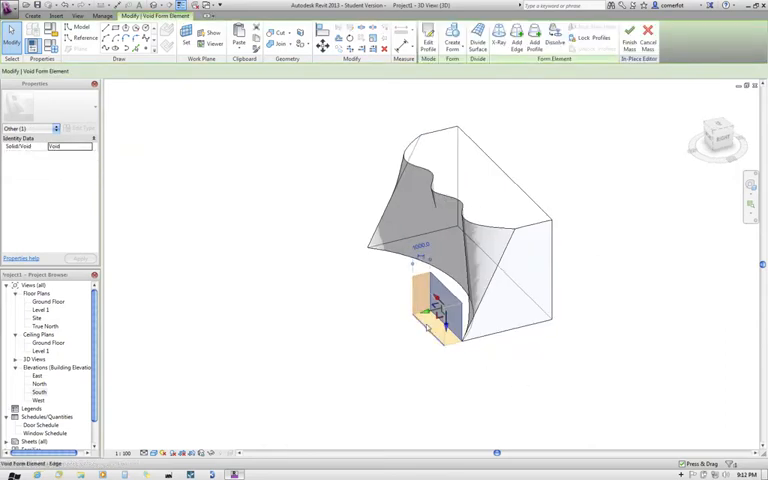
{"action": "left_click", "coordinate": [420, 316]}
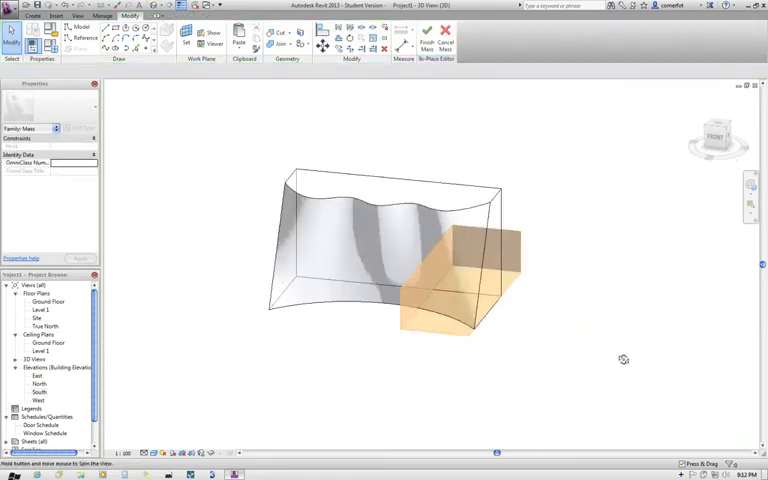
{"action": "left_click_drag", "start_coordinate": [624, 360], "coordinate": [532, 354]}
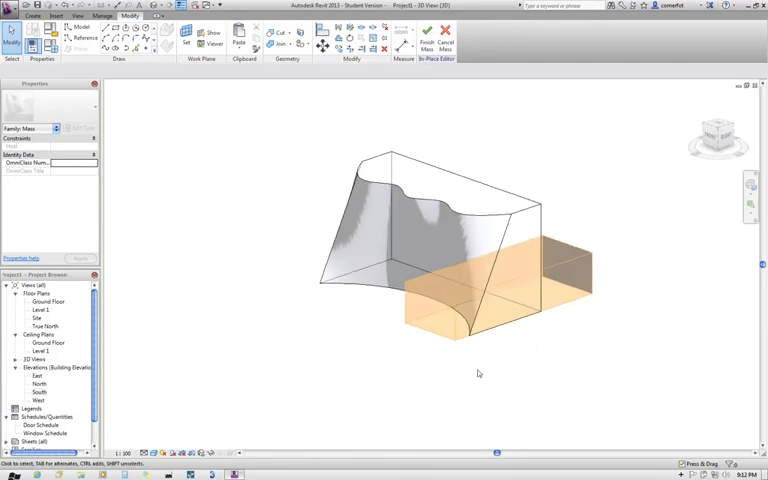
{"action": "mouse_move", "coordinate": [306, 178]}
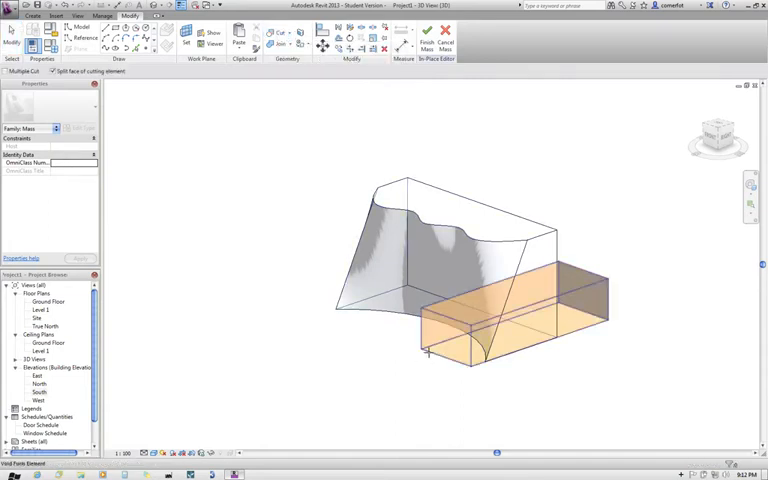
- Cut the void from the mass, leaving a rectangular notch in its lower front
{"action": "left_click", "coordinate": [400, 312]}
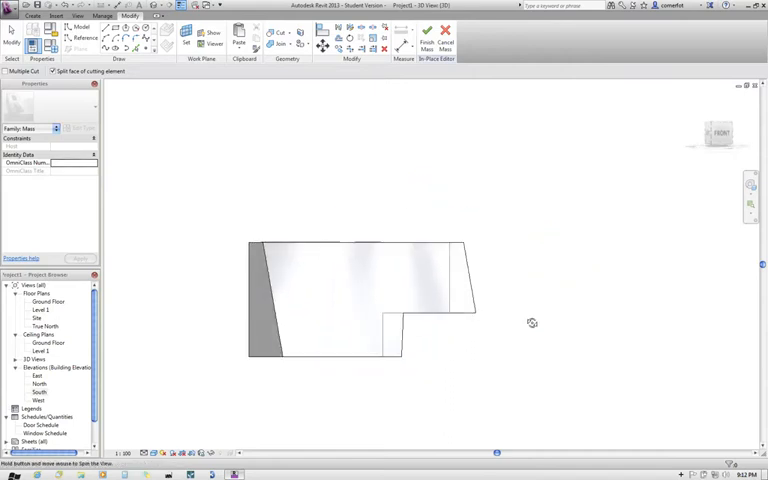
{"action": "left_click_drag", "start_coordinate": [380, 300], "coordinate": [444, 380]}
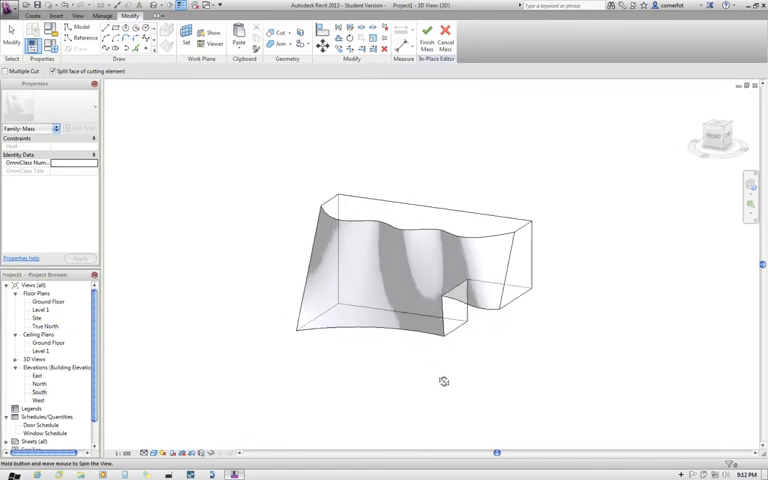
{"action": "left_click_drag", "start_coordinate": [444, 380], "coordinate": [244, 276]}
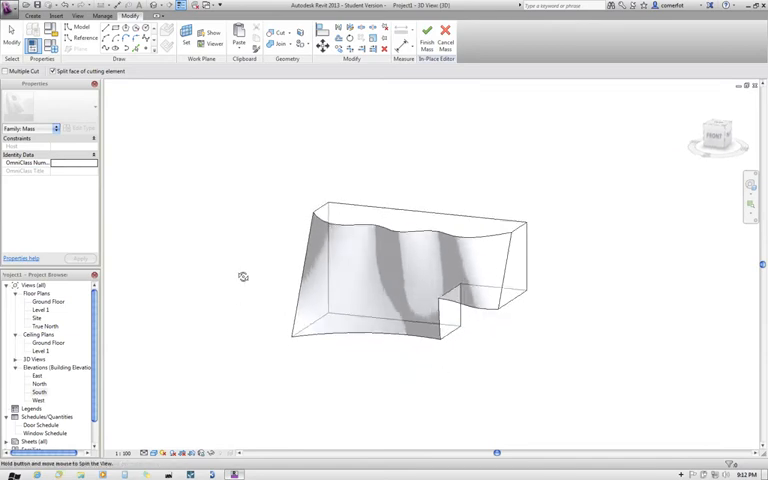
{"action": "left_click_drag", "start_coordinate": [242, 276], "coordinate": [272, 132]}
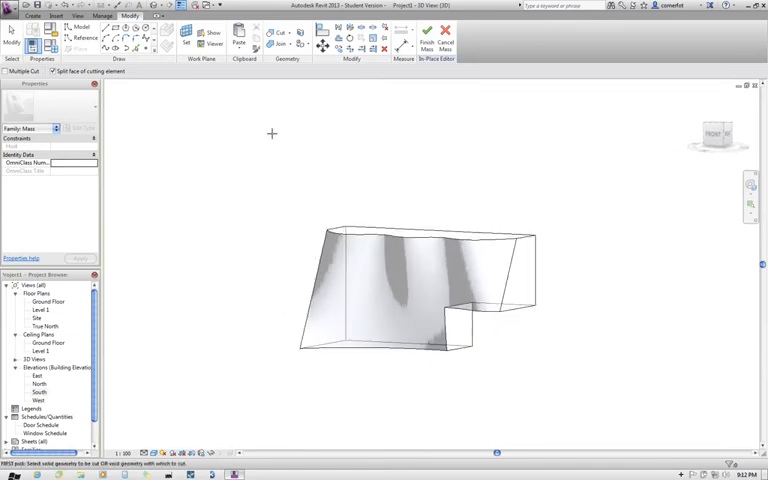
{"action": "left_click", "coordinate": [416, 290]}
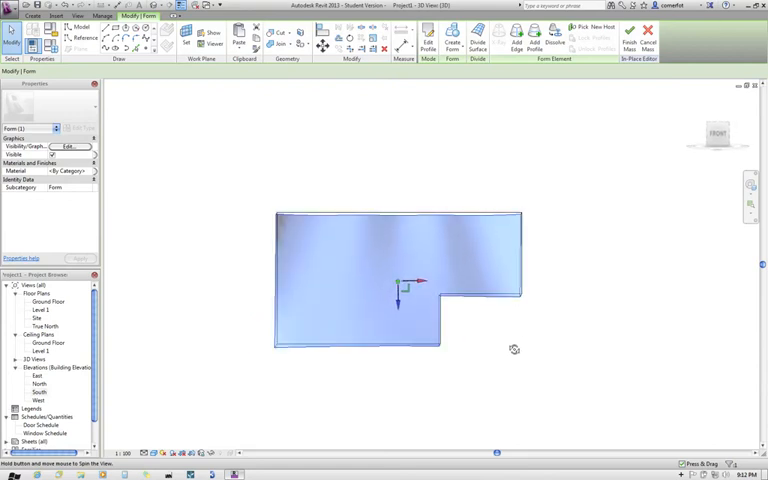
- Divide the curved front face into a grid and assign a rectangular panel pattern
{"action": "left_click_drag", "start_coordinate": [514, 348], "coordinate": [488, 380]}
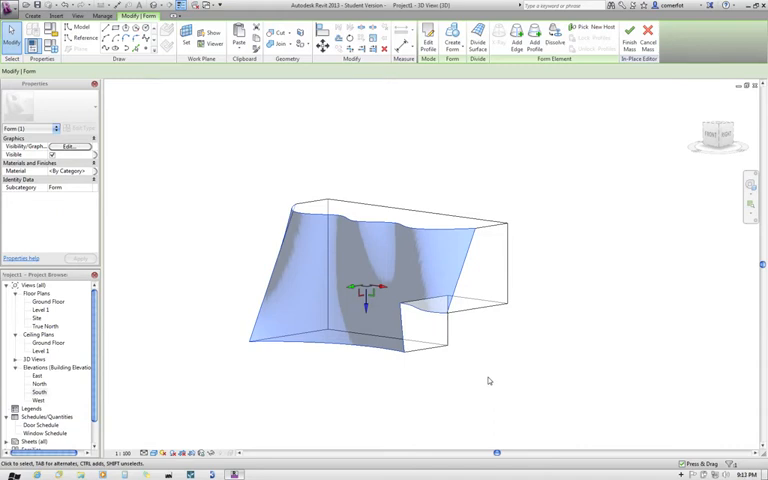
{"action": "mouse_move", "coordinate": [490, 380]}
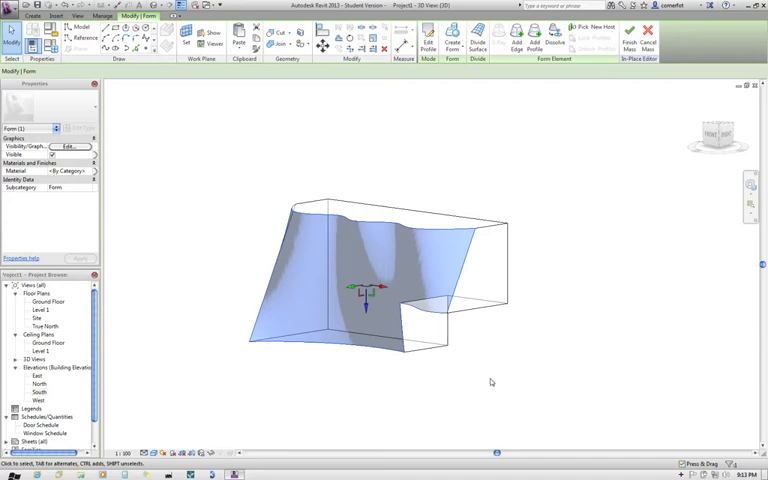
{"action": "mouse_move", "coordinate": [544, 380]}
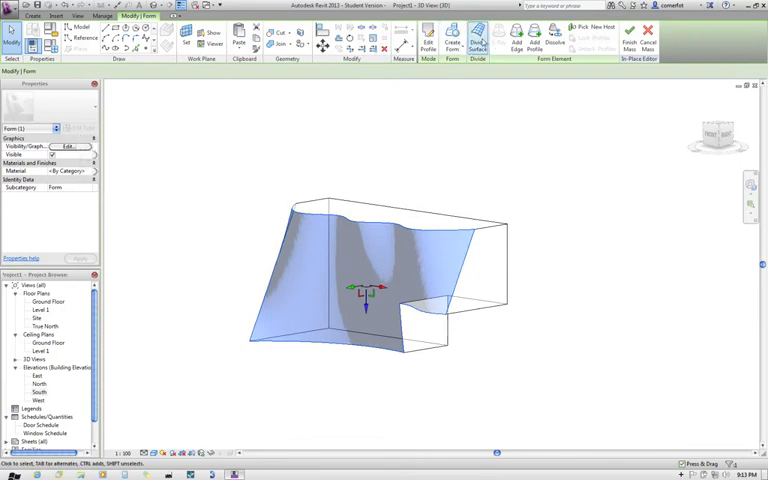
{"action": "left_click", "coordinate": [478, 42]}
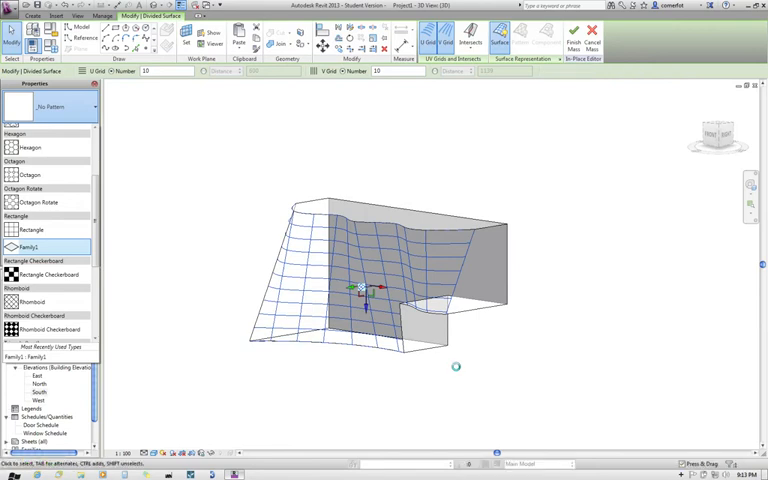
{"action": "left_click", "coordinate": [32, 236]}
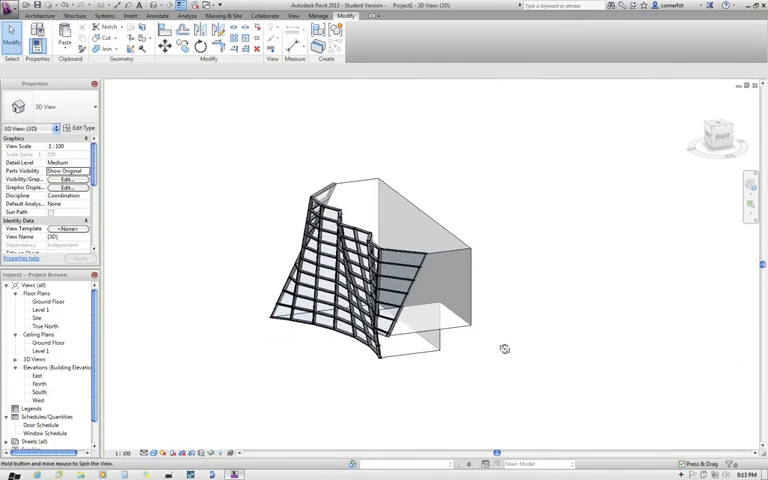
- Hide the mass form so only the gridded curved panel system shows
{"action": "left_click_drag", "start_coordinate": [504, 348], "coordinate": [476, 242]}
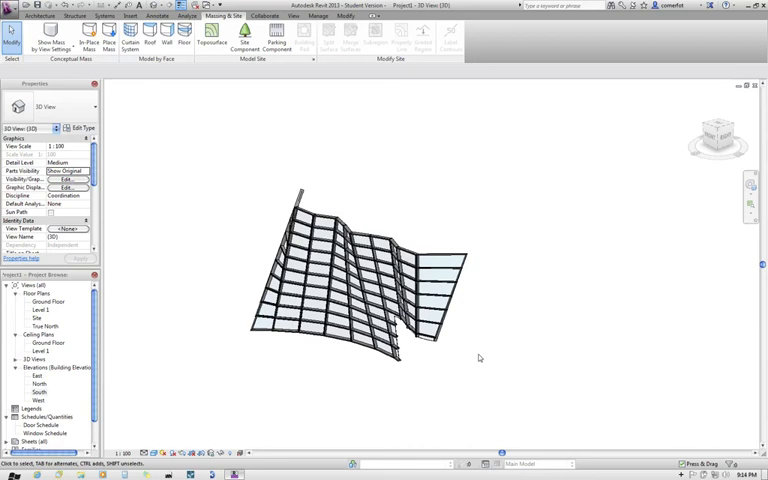
{"action": "mouse_move", "coordinate": [476, 356]}
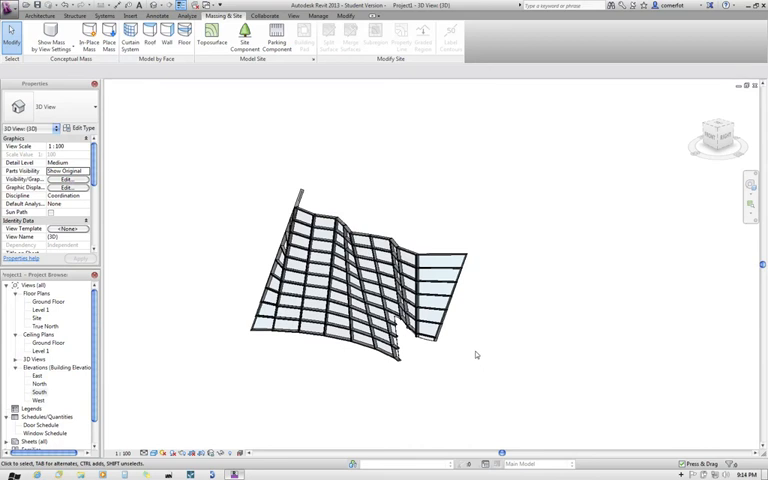